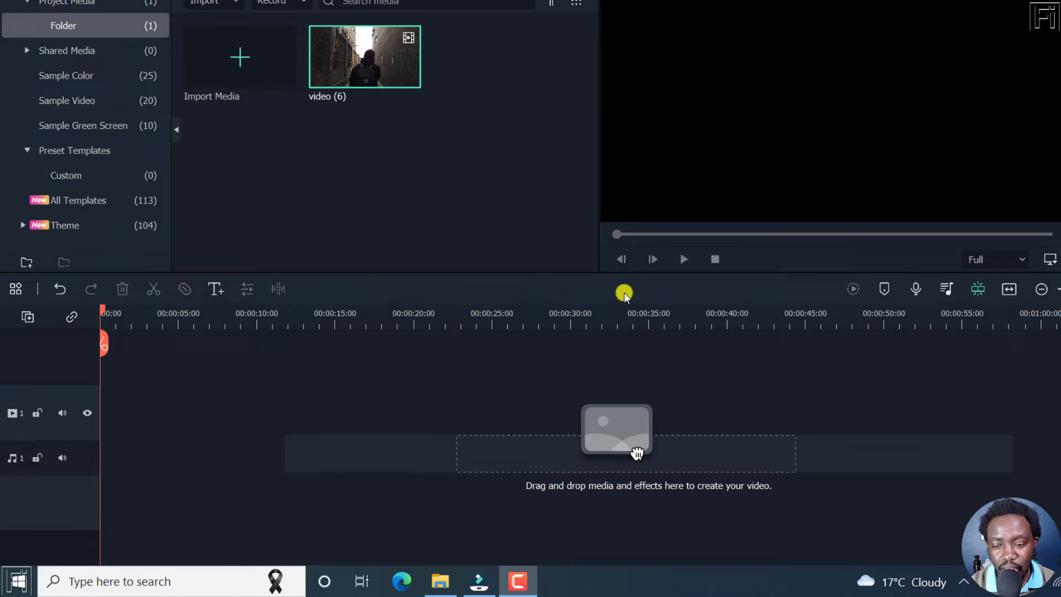
{"action": "mouse_move", "coordinate": [460, 259]}
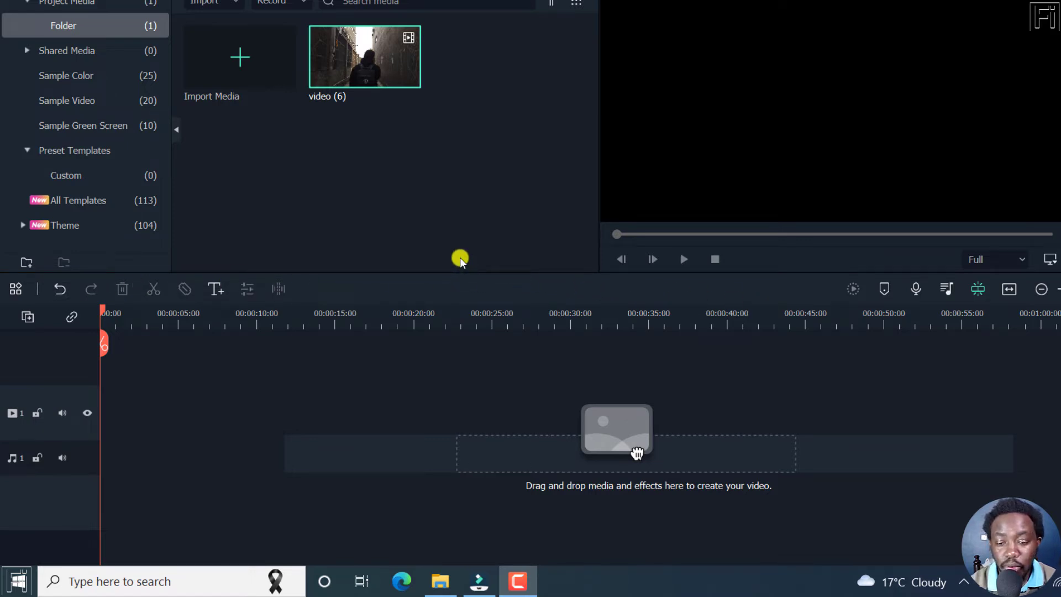
{"action": "mouse_move", "coordinate": [299, 285]}
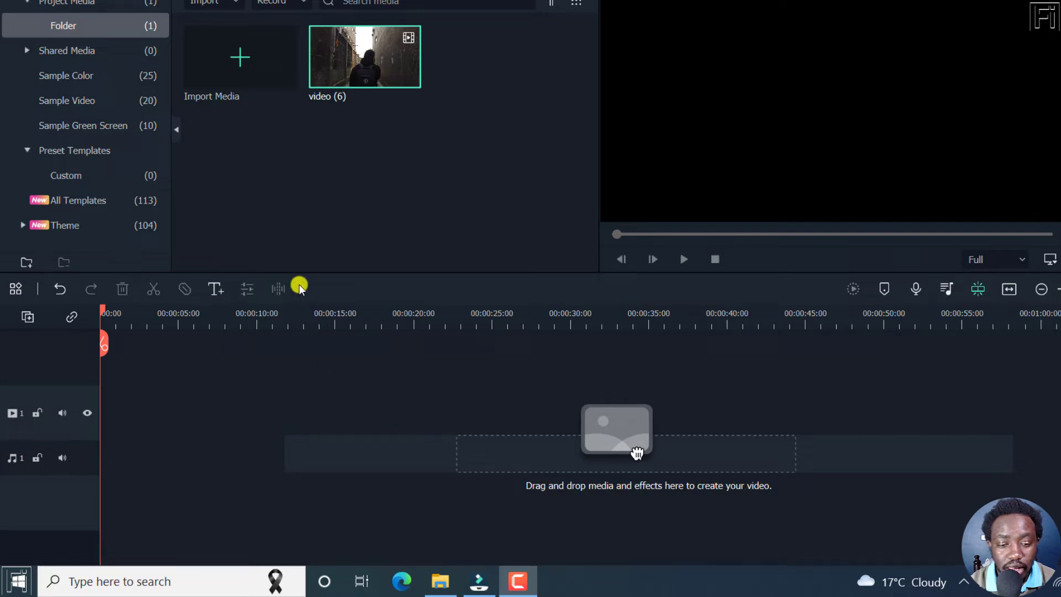
{"action": "mouse_move", "coordinate": [356, 288]}
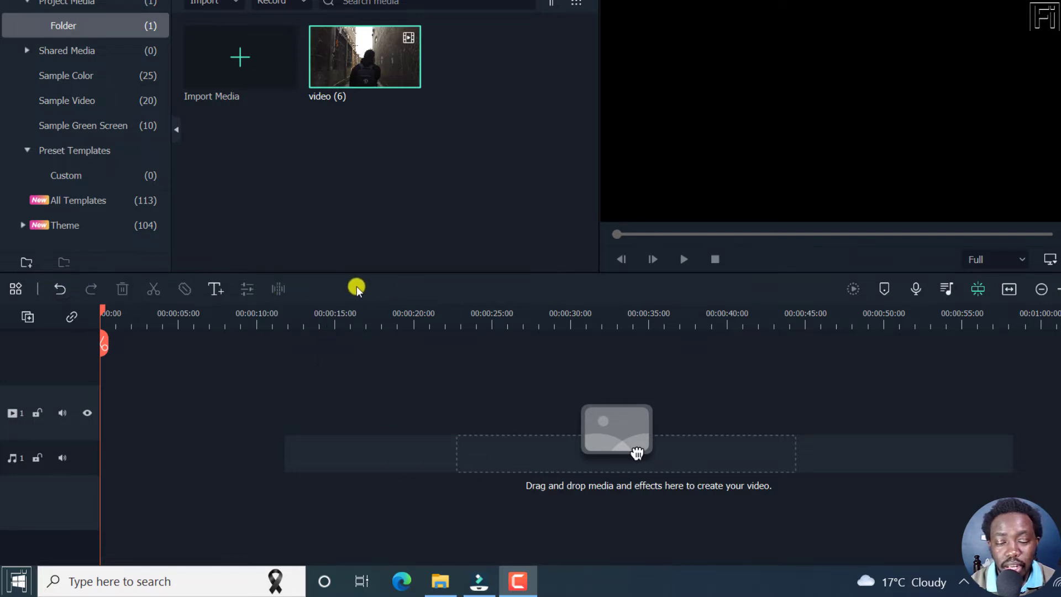
{"action": "mouse_move", "coordinate": [355, 66]}
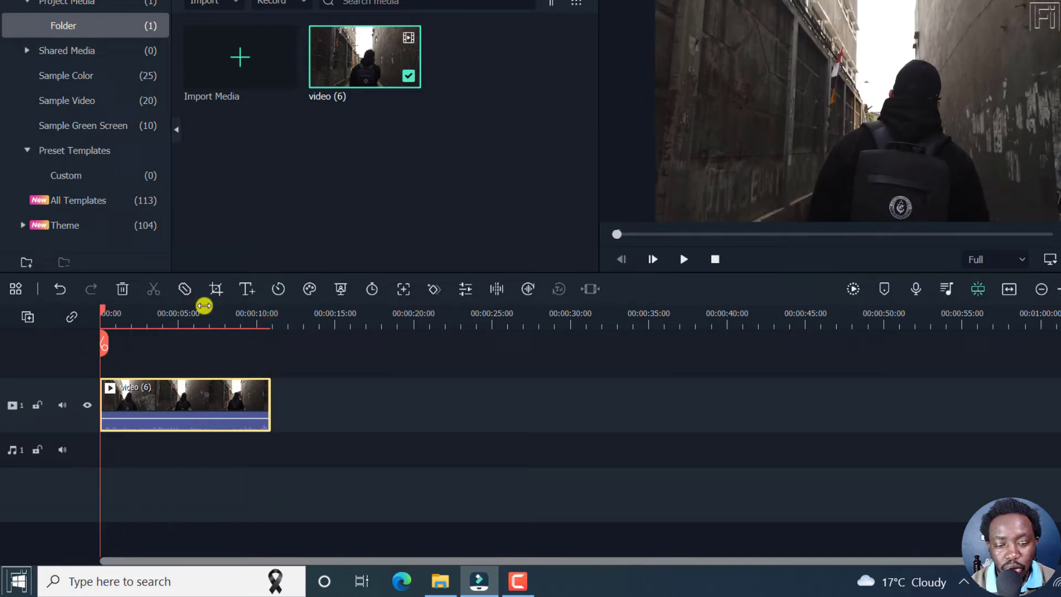
{"action": "mouse_move", "coordinate": [536, 302]}
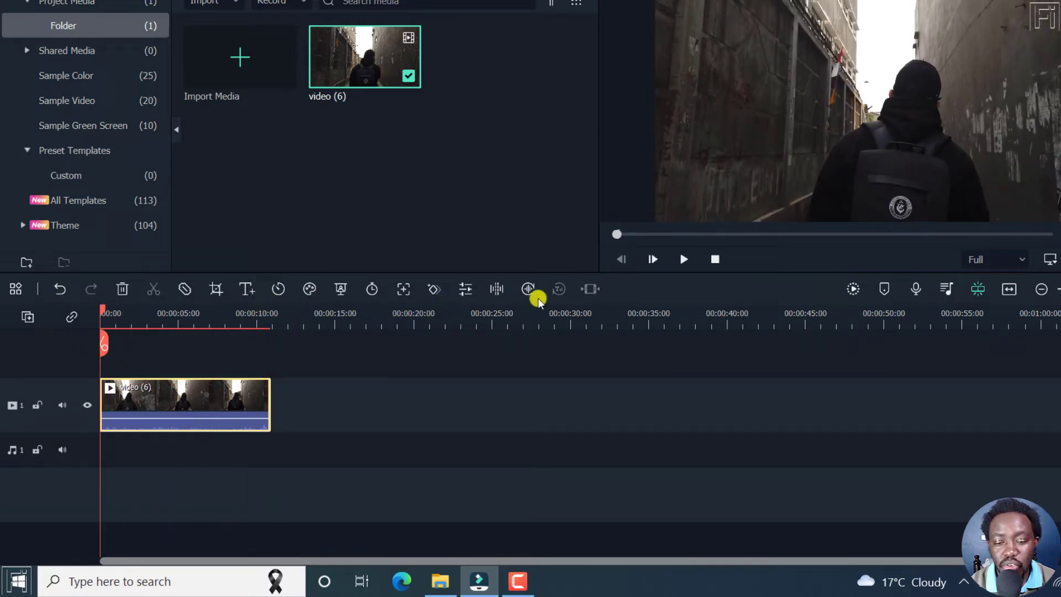
{"action": "mouse_move", "coordinate": [563, 289]}
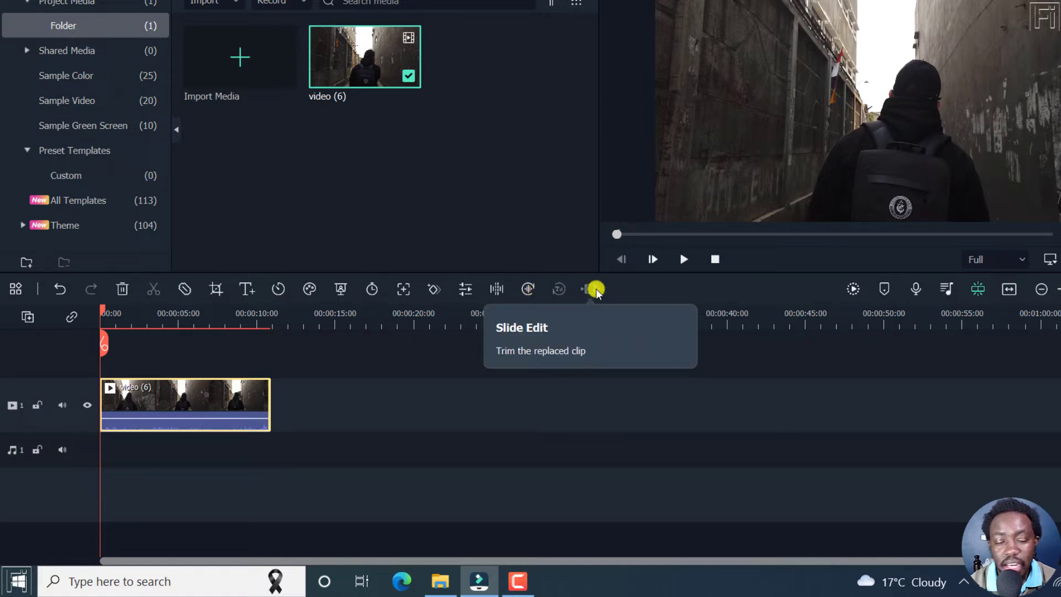
{"action": "mouse_move", "coordinate": [770, 404]}
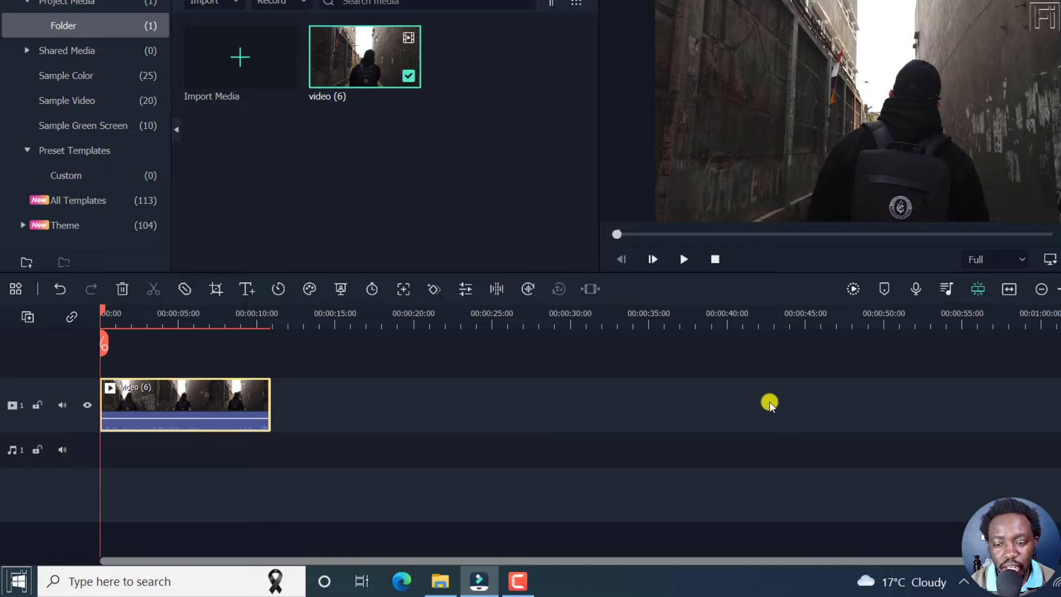
{"action": "mouse_move", "coordinate": [577, 363]}
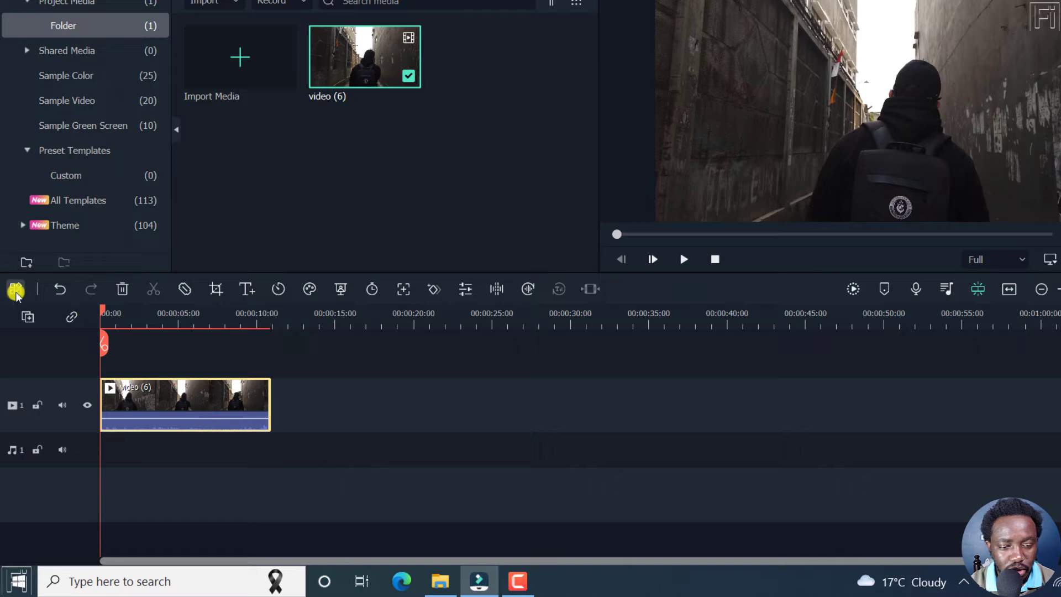
{"action": "mouse_move", "coordinate": [15, 289]}
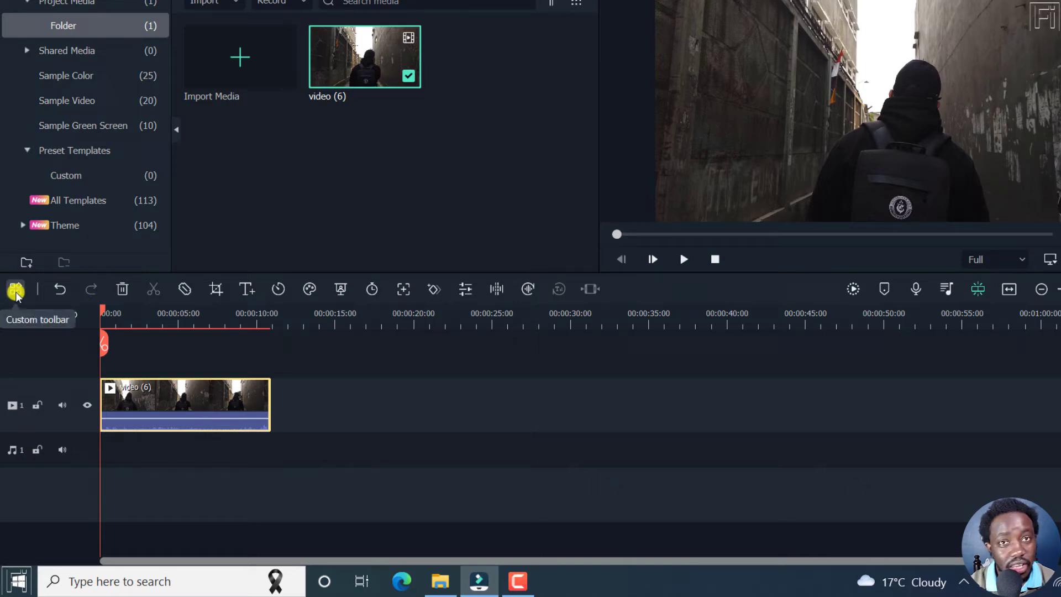
Remove Slide Edit, Crop and Chroma Key from the timeline toolbar via Custom toolbar
{"action": "left_click", "coordinate": [15, 289]}
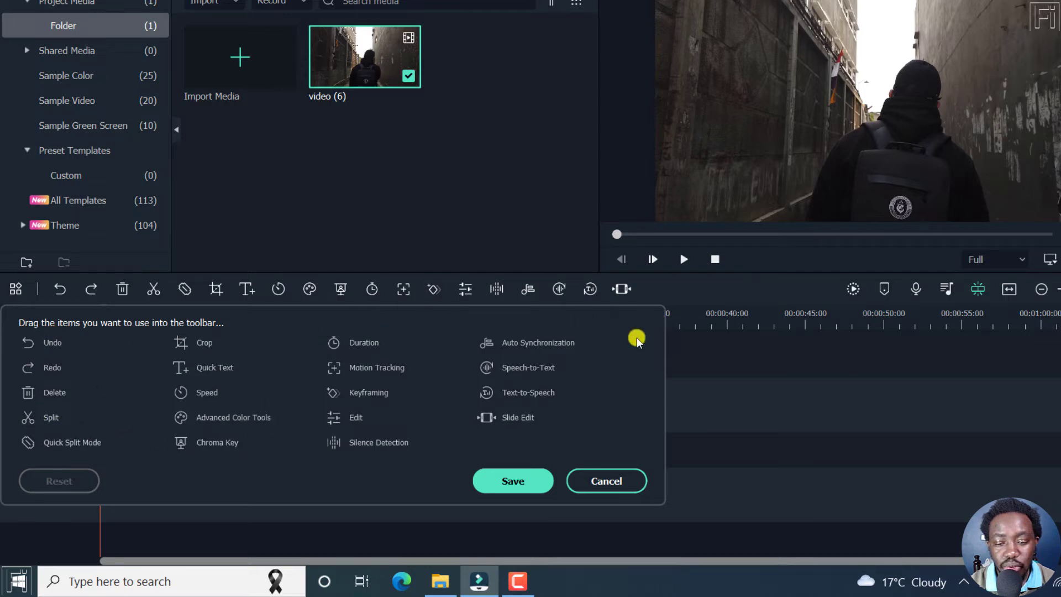
{"action": "mouse_move", "coordinate": [216, 290]}
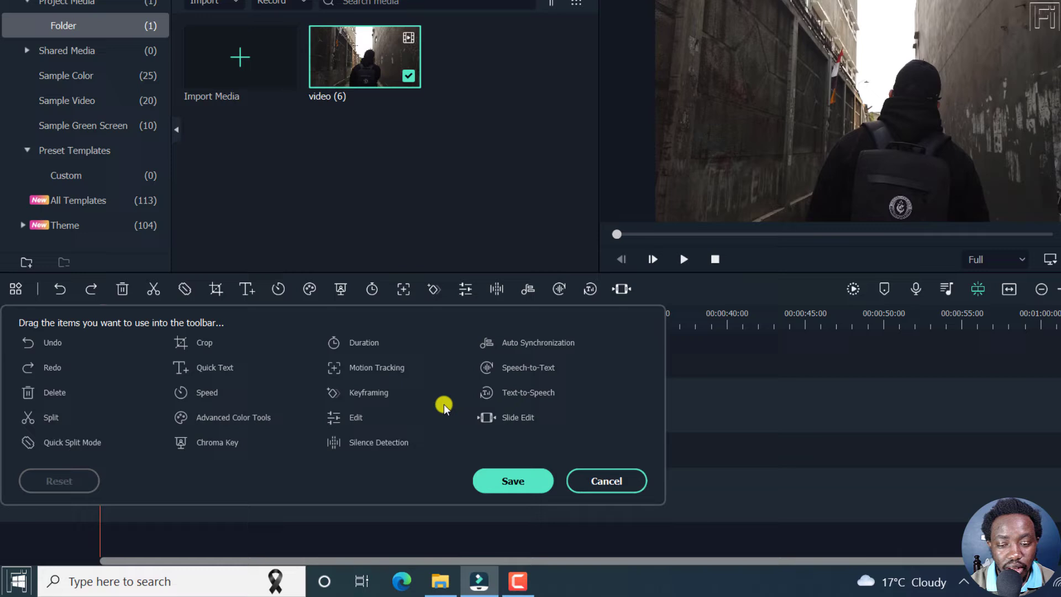
{"action": "mouse_move", "coordinate": [606, 371]}
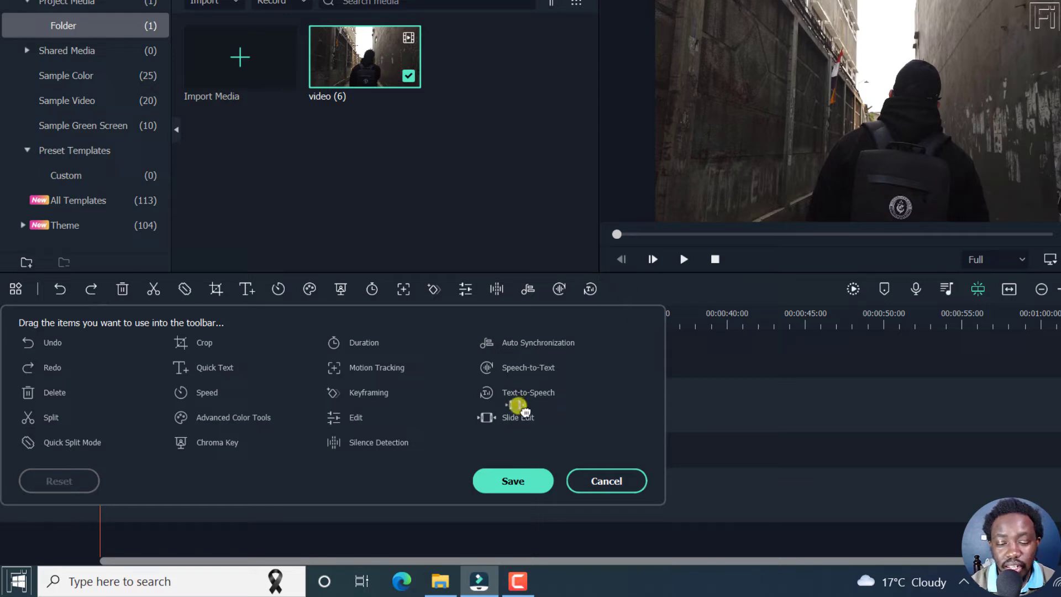
{"action": "mouse_move", "coordinate": [232, 344]}
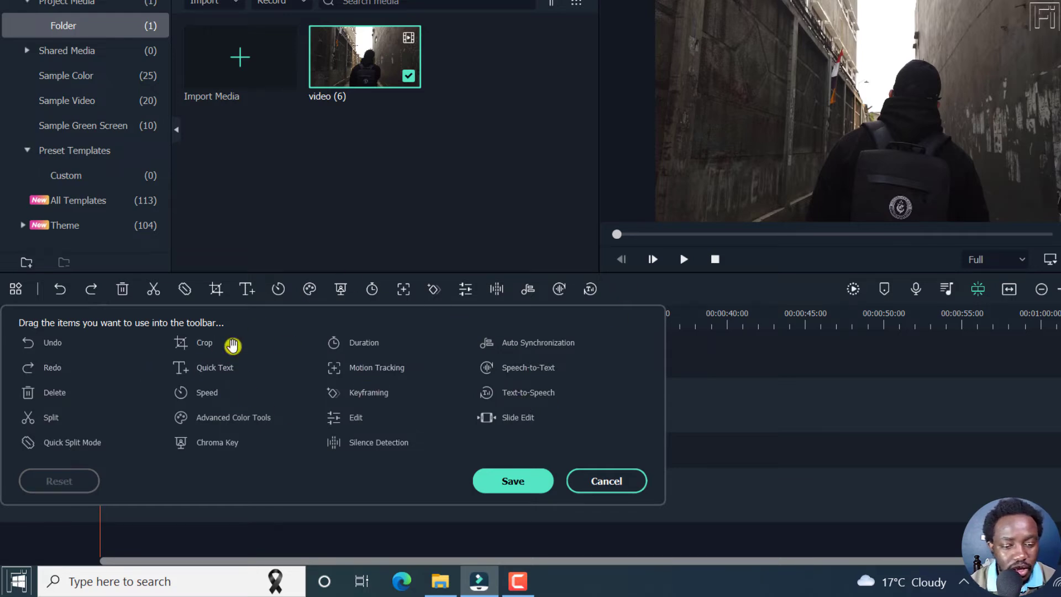
{"action": "mouse_move", "coordinate": [307, 288]}
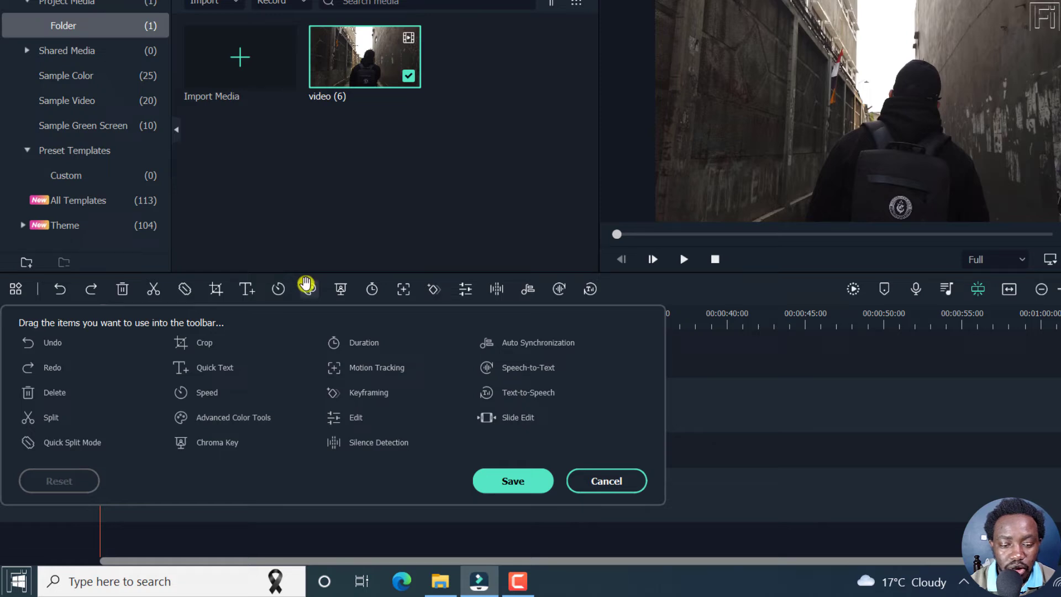
{"action": "mouse_move", "coordinate": [343, 289]}
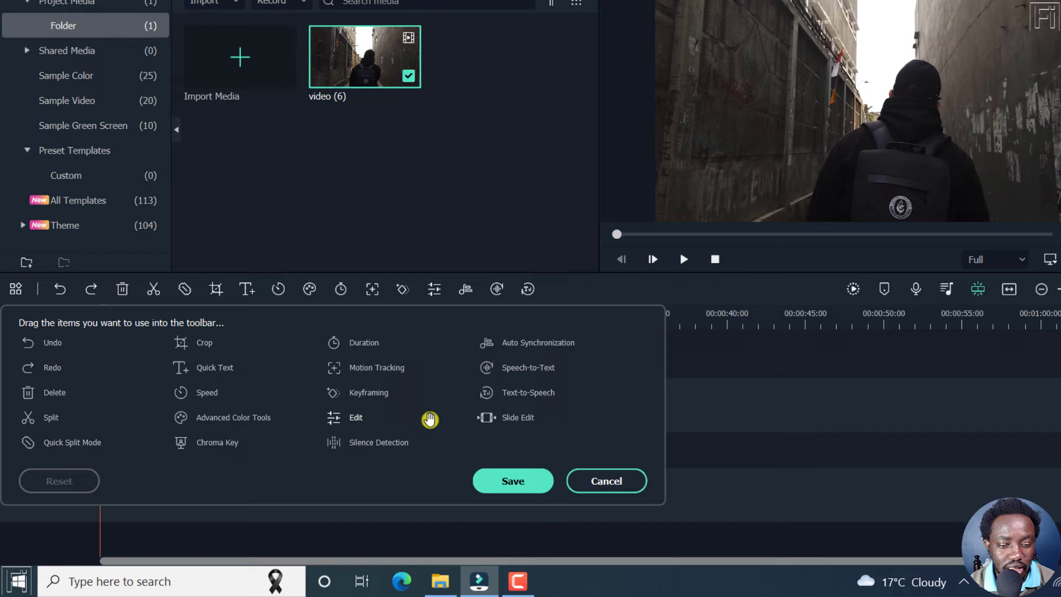
{"action": "mouse_move", "coordinate": [205, 289]}
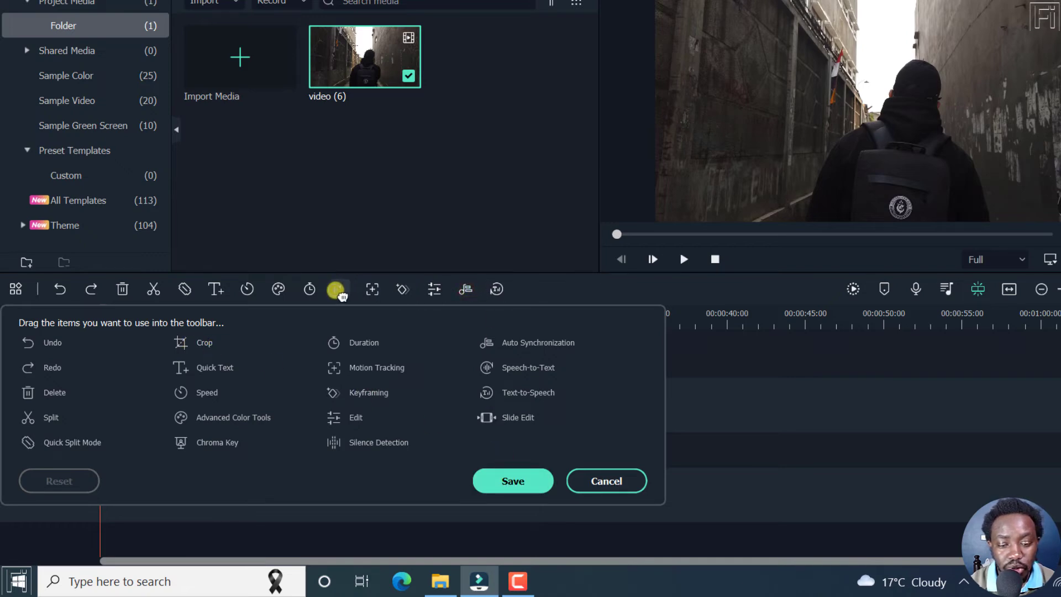
{"action": "left_click_drag", "start_coordinate": [338, 289], "coordinate": [463, 289]}
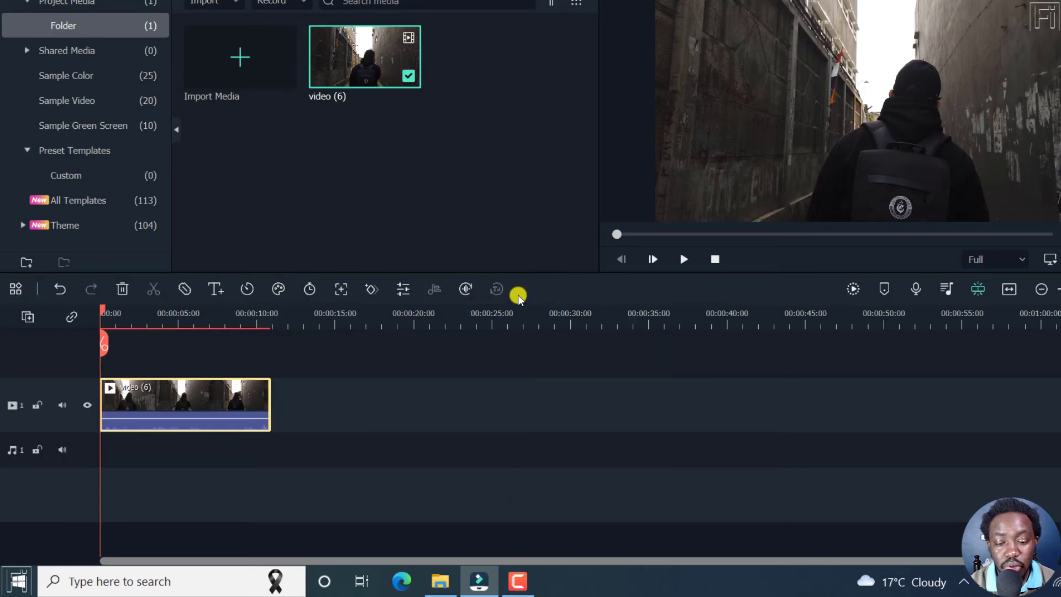
{"action": "mouse_move", "coordinate": [546, 272]}
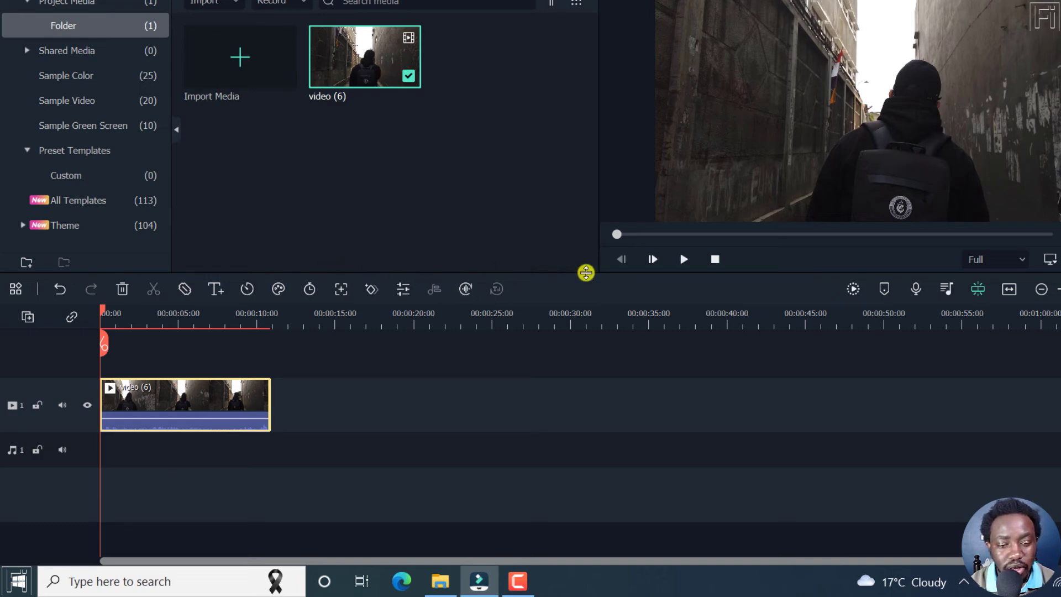
{"action": "mouse_move", "coordinate": [513, 274]}
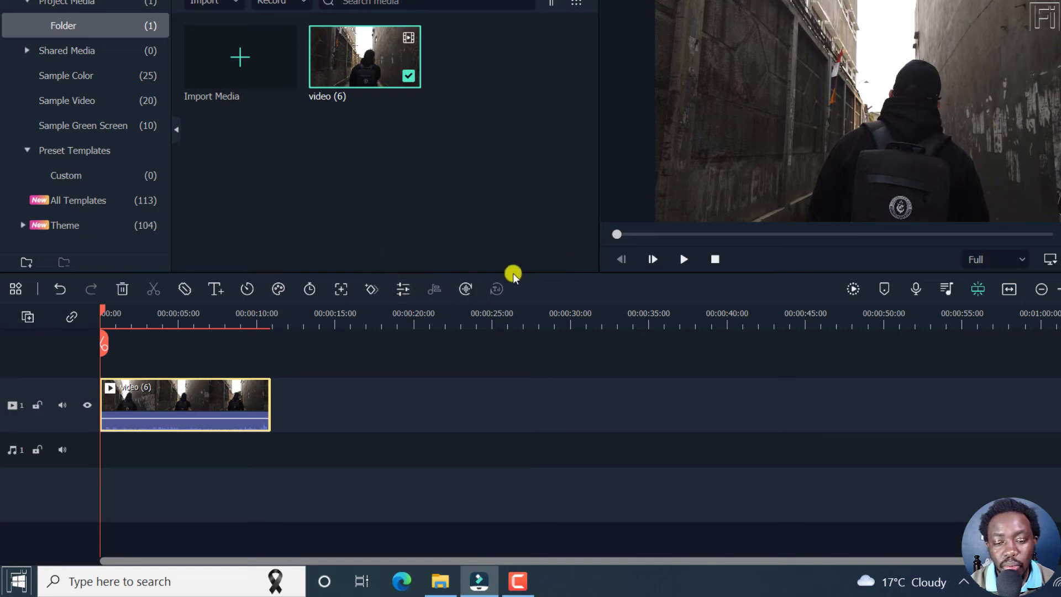
{"action": "mouse_move", "coordinate": [571, 291]}
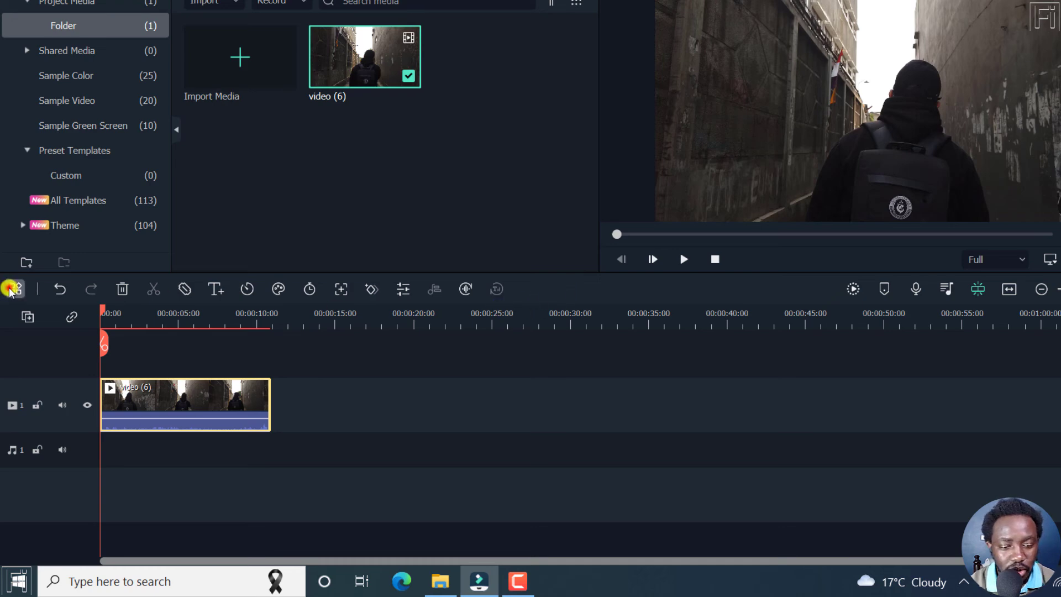
Reset the timeline toolbar to its default tool set and save
{"action": "left_click", "coordinate": [14, 288]}
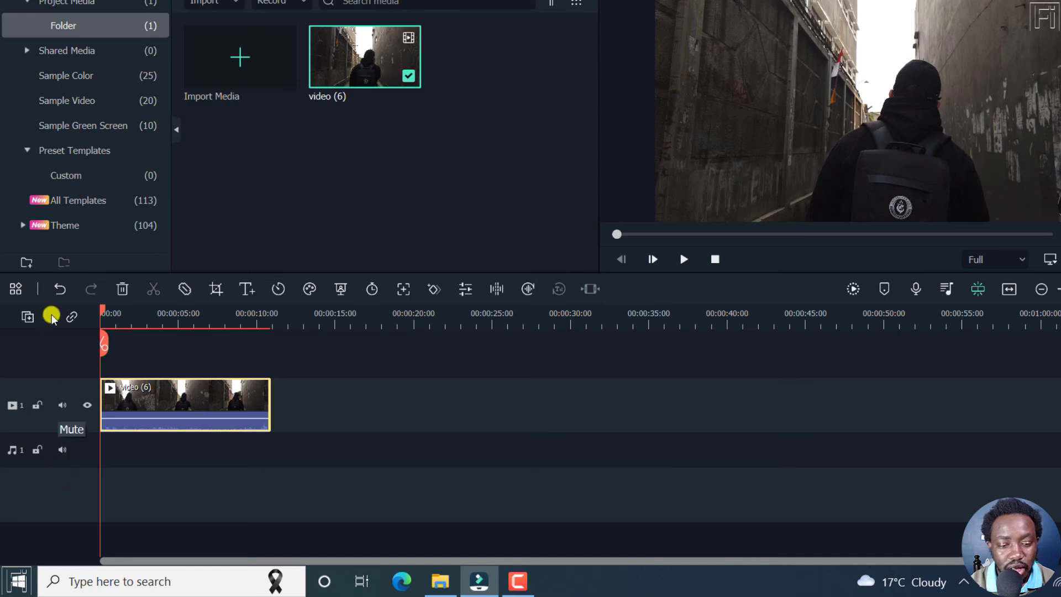
{"action": "mouse_move", "coordinate": [607, 301]}
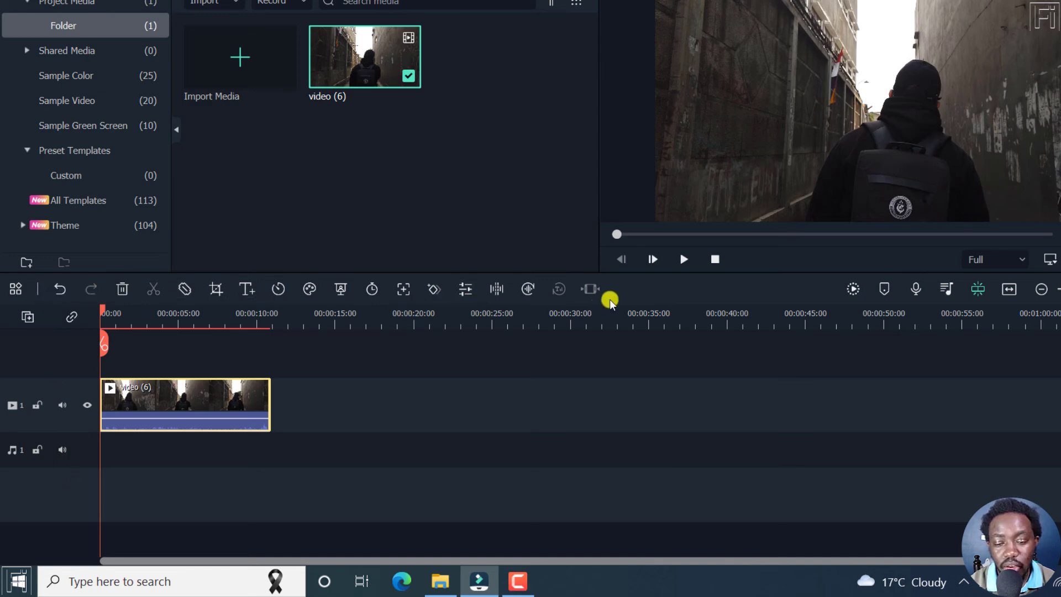